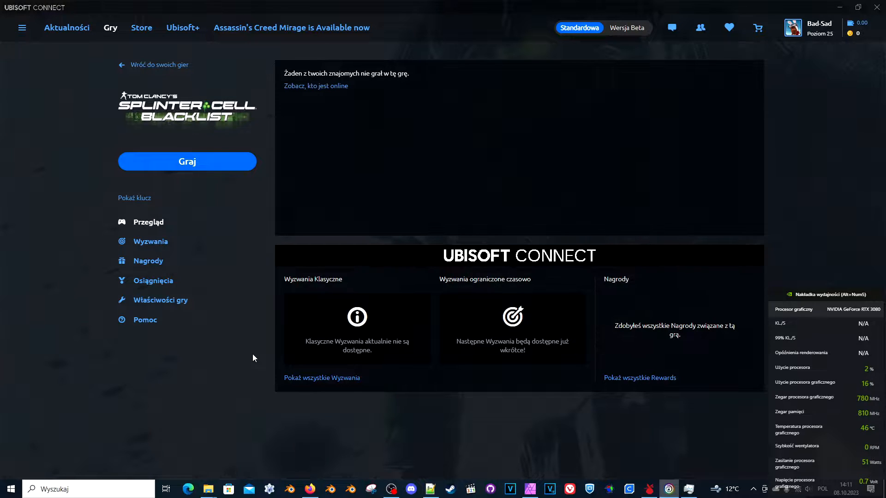
mouse_move(211, 320)
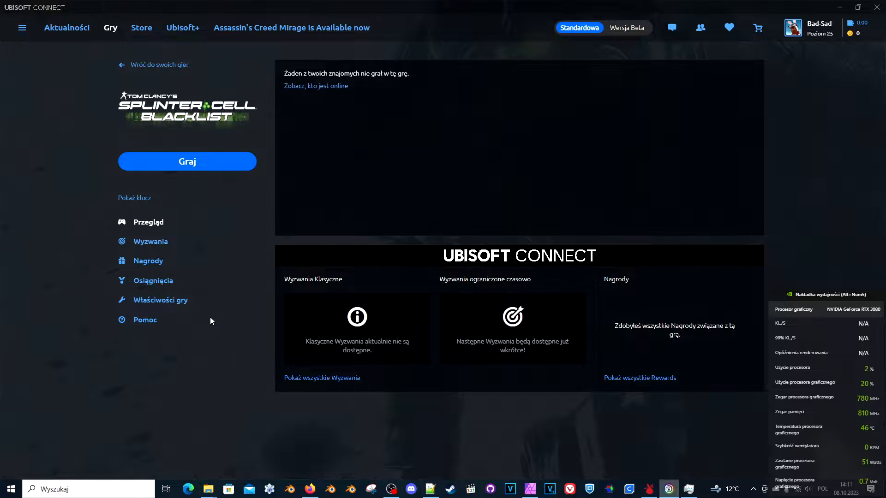
mouse_move(199, 190)
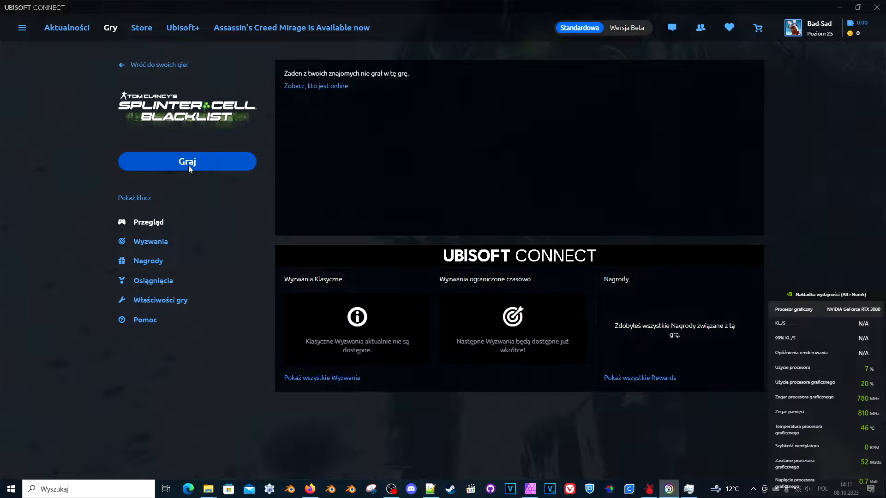
Launch Splinter Cell Blacklist with the Graj button on its game page.
click(187, 161)
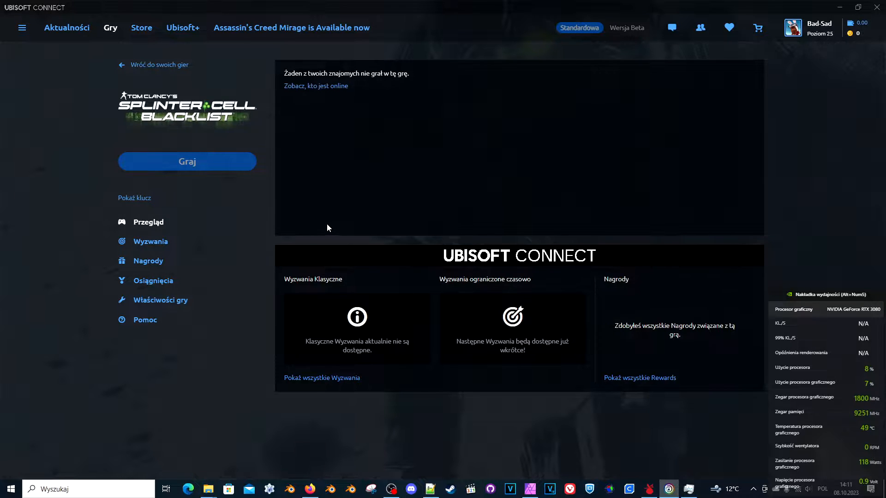
mouse_move(326, 241)
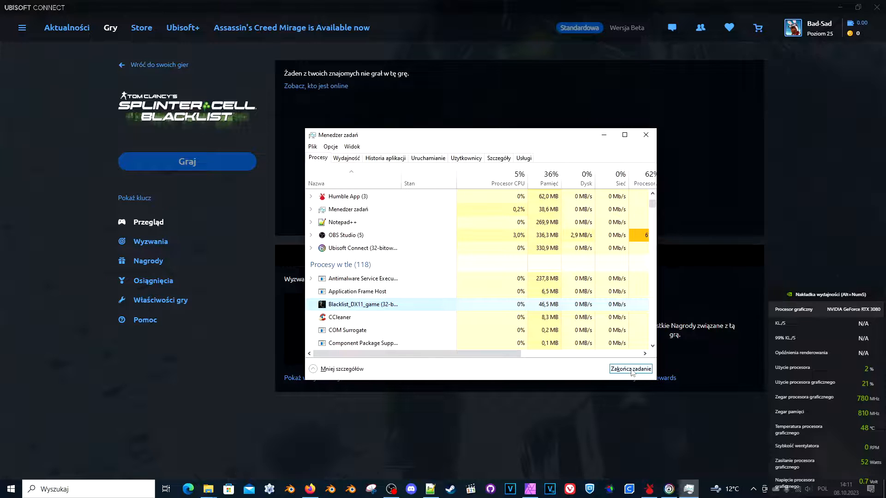
End the Blacklist_DX11_game process and close Task Manager.
click(630, 370)
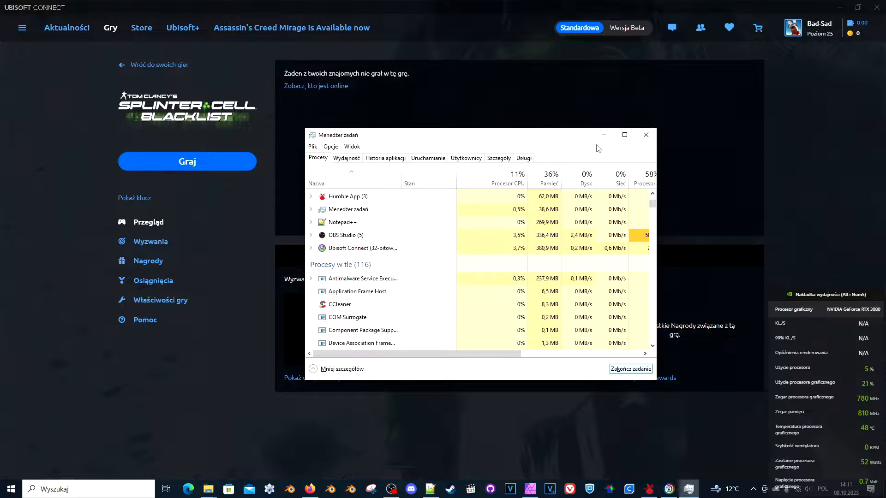
click(646, 134)
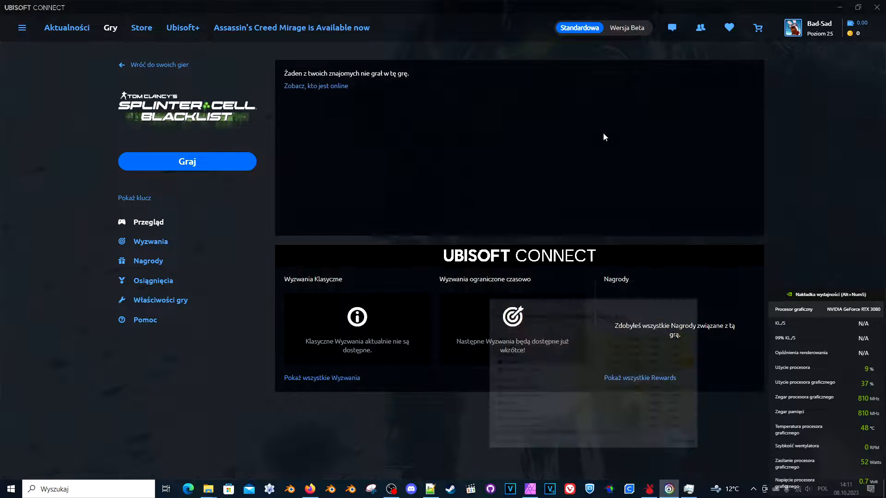
mouse_move(208, 489)
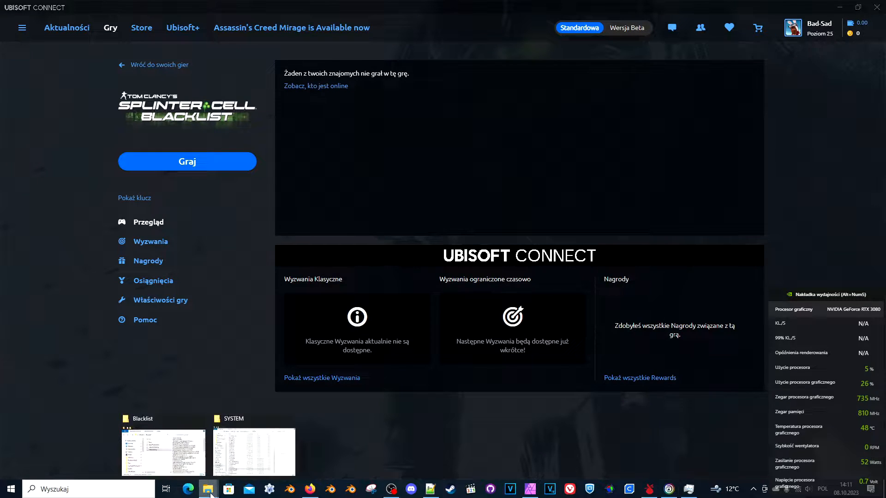
Browse to the Splinter Cell Blacklist src\SYSTEM folder in File Explorer.
click(254, 452)
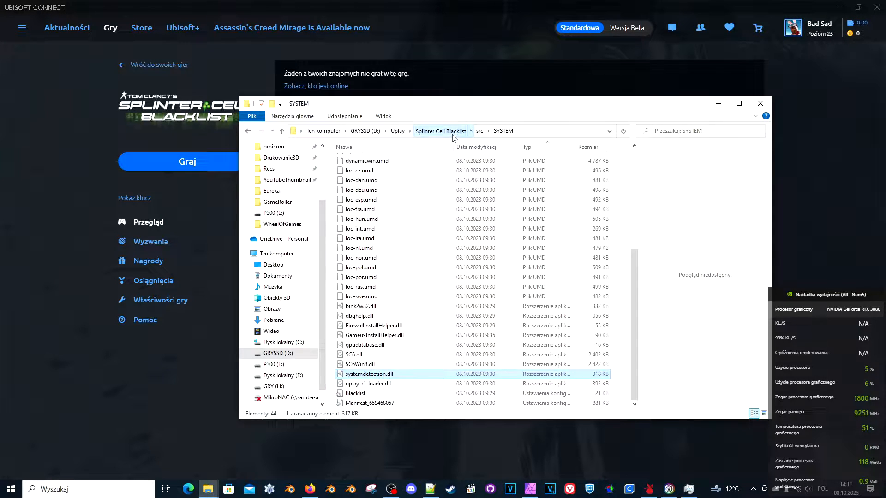
click(441, 130)
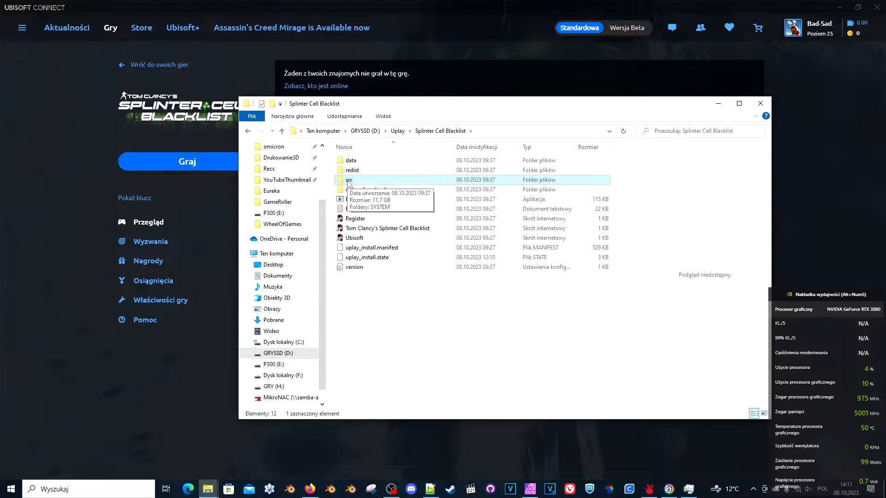
double_click(349, 179)
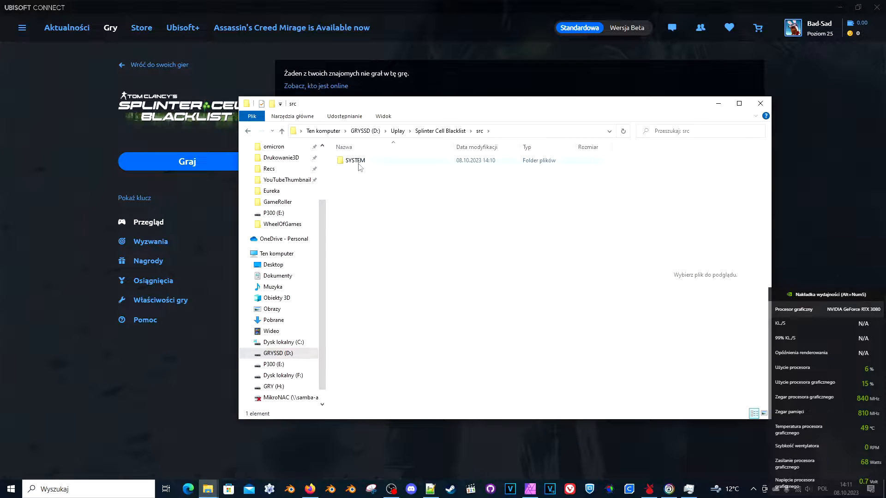
double_click(355, 160)
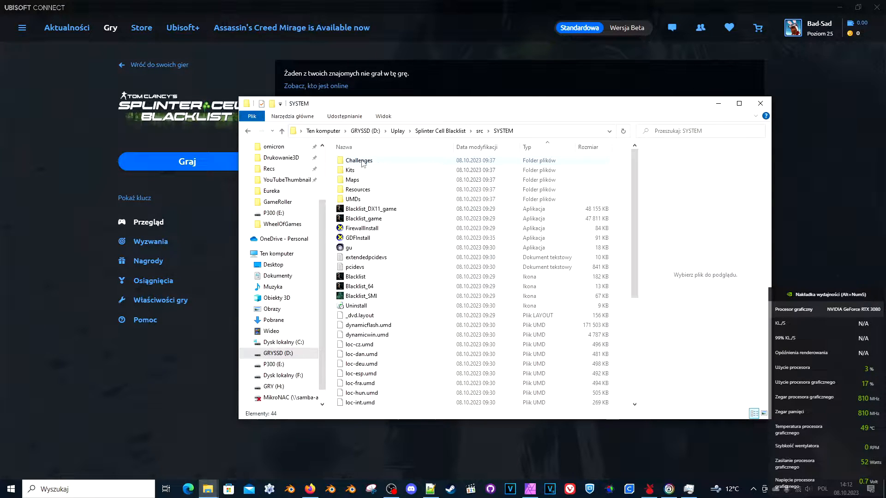
scroll(down, 3)
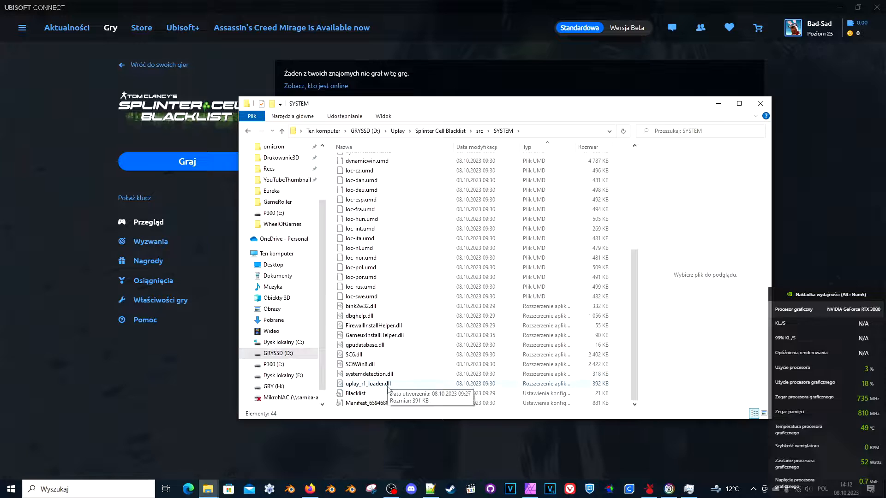
mouse_move(368, 373)
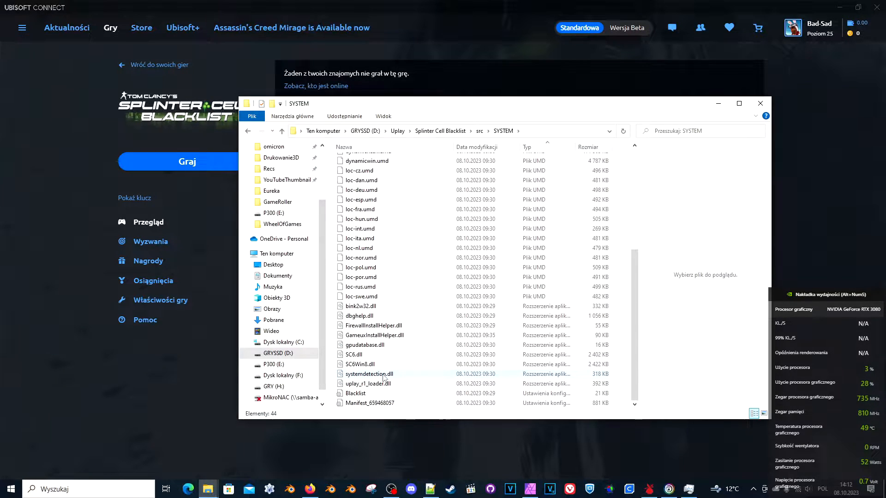
Rename systemdetection.dll to Asystemdetection.dll and return to Ubisoft Connect.
click(368, 374)
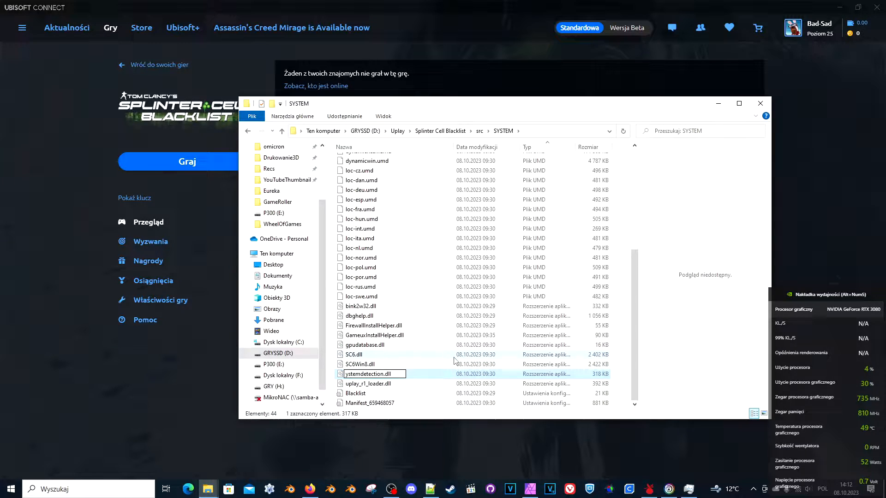
text(As)
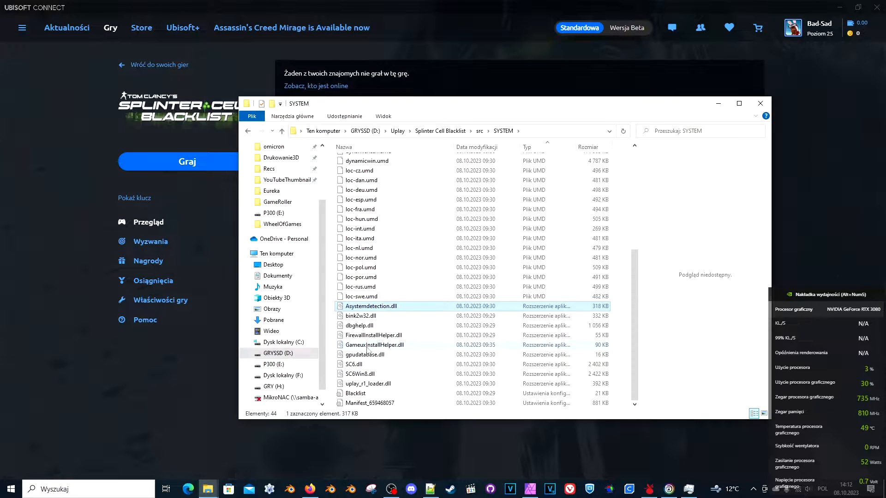
mouse_move(383, 315)
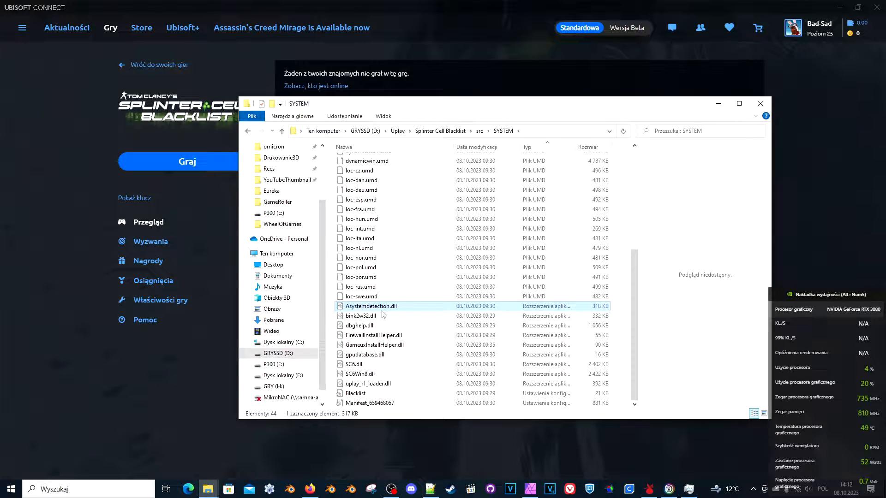
click(760, 103)
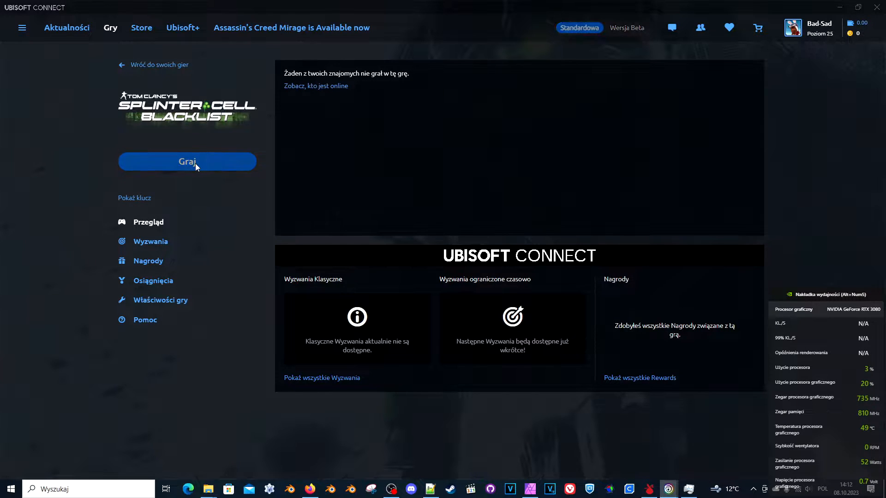
Press Graj twice to relaunch Splinter Cell Blacklist.
click(186, 162)
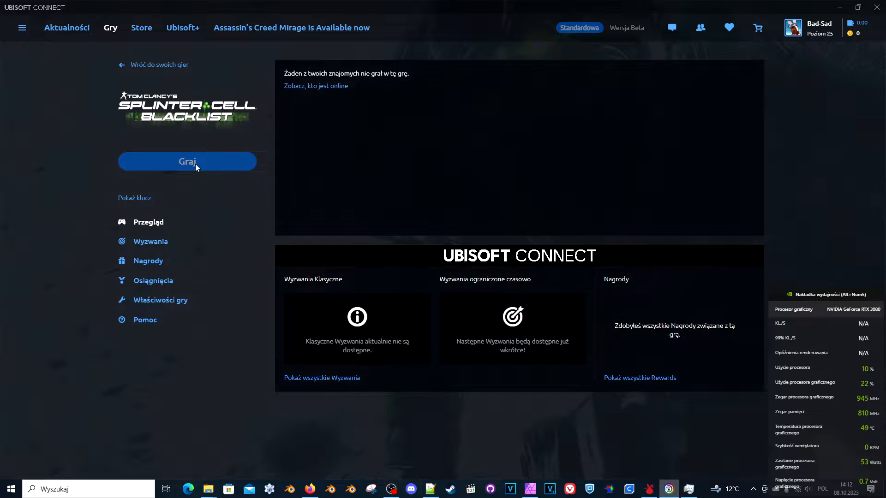
click(187, 162)
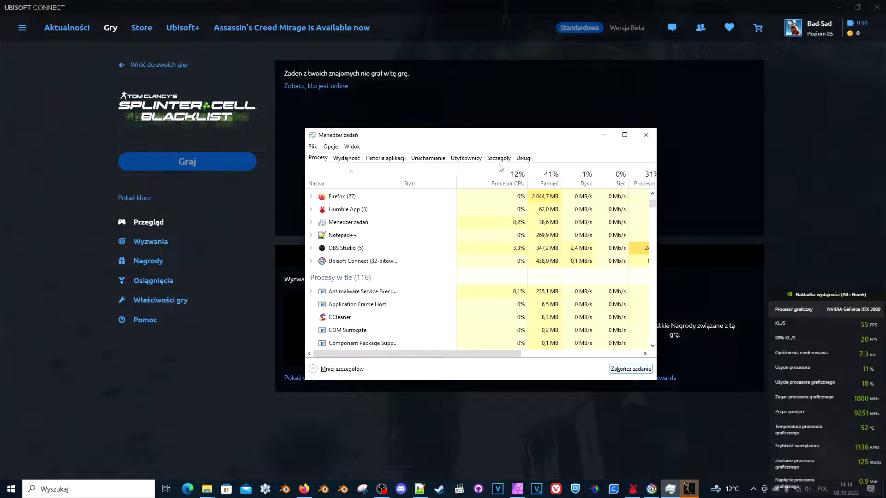
Set Blacklist_DX11_game.exe affinity to all processors from Task Manager's Details view.
click(498, 159)
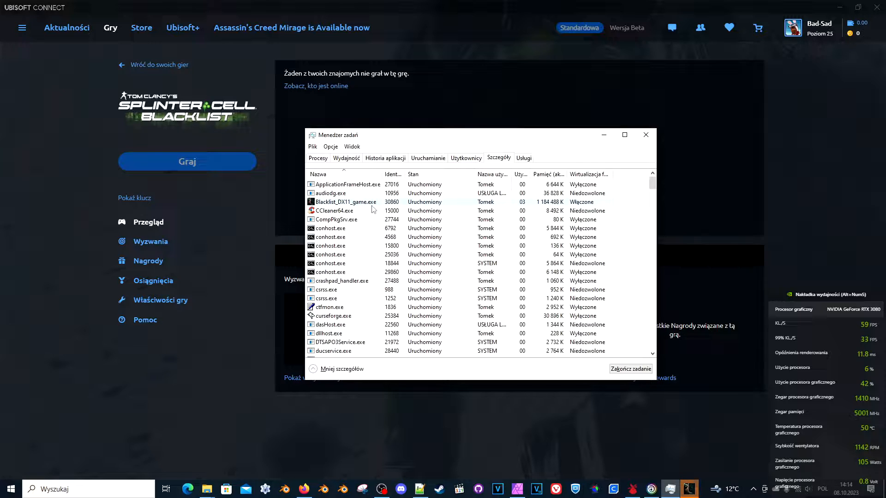
right_click(344, 202)
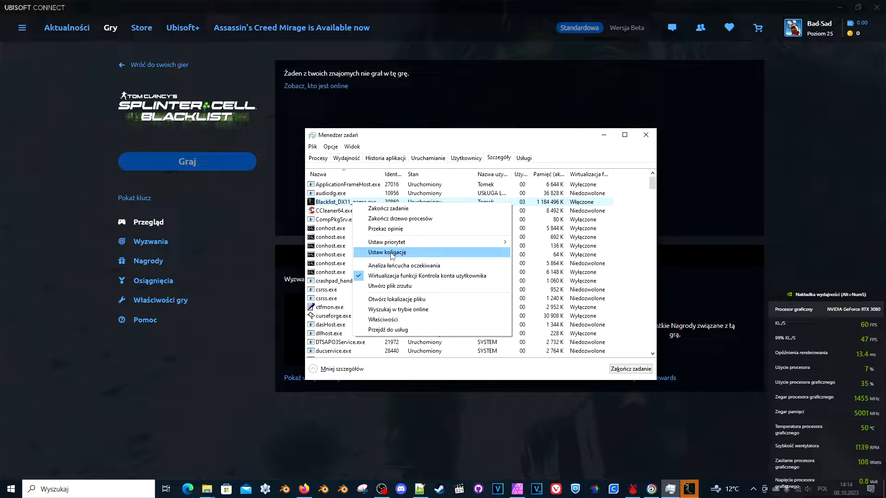
click(387, 253)
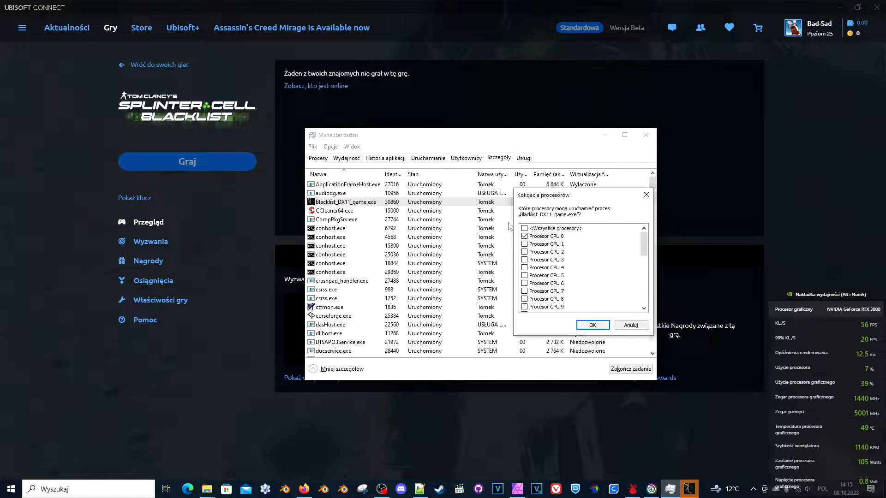
click(525, 228)
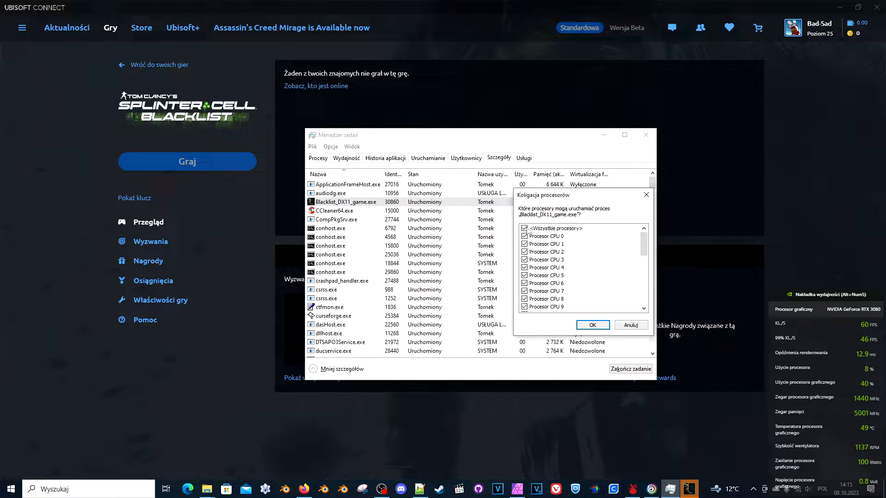
click(592, 325)
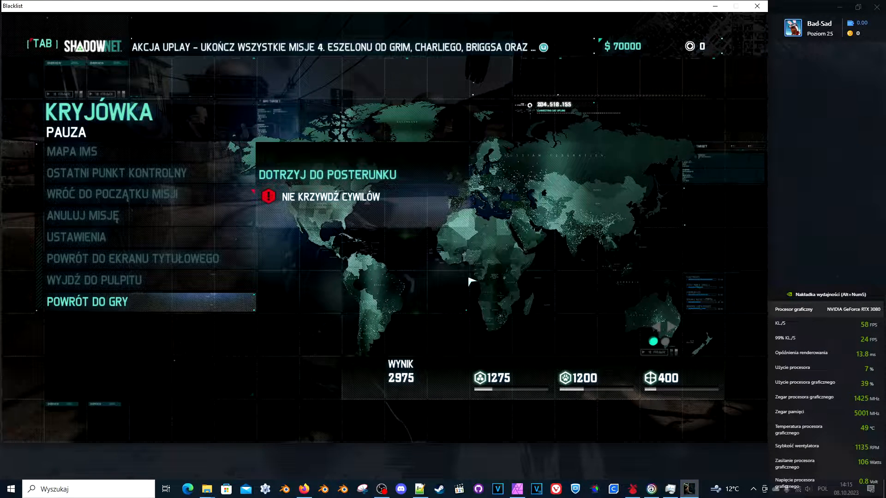
Open USTAWIENIA from the game's pause menu.
click(86, 302)
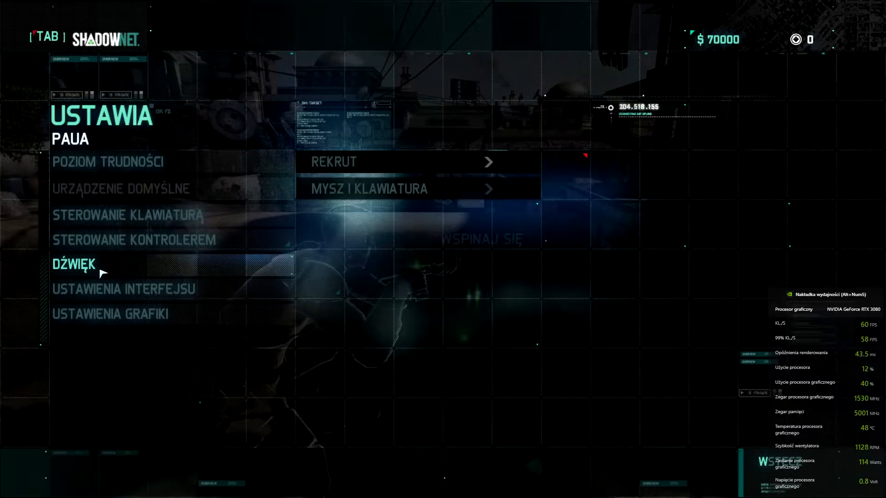
Review the basic graphics options (1920x1080, full screen, 16:9), then leave the mission.
click(110, 313)
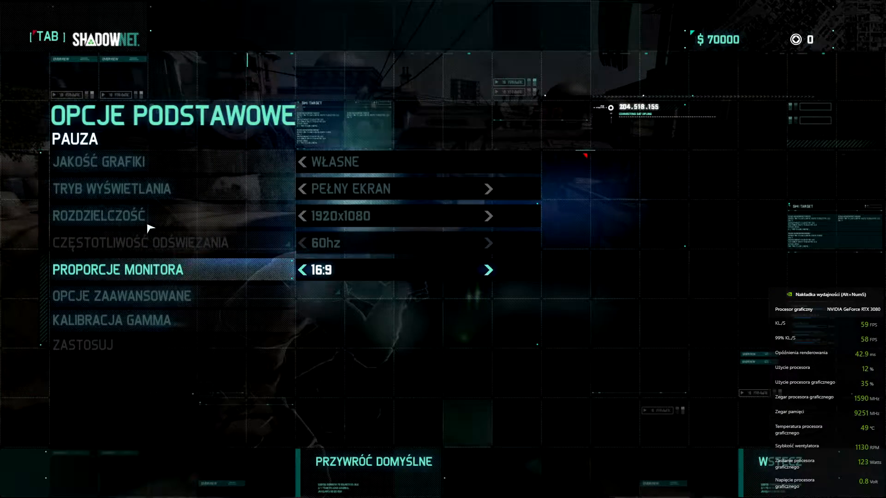
click(120, 295)
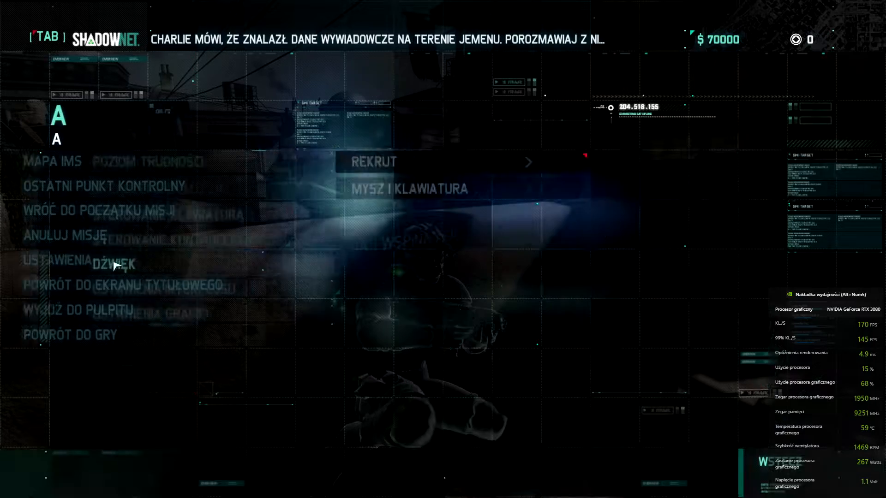
click(63, 260)
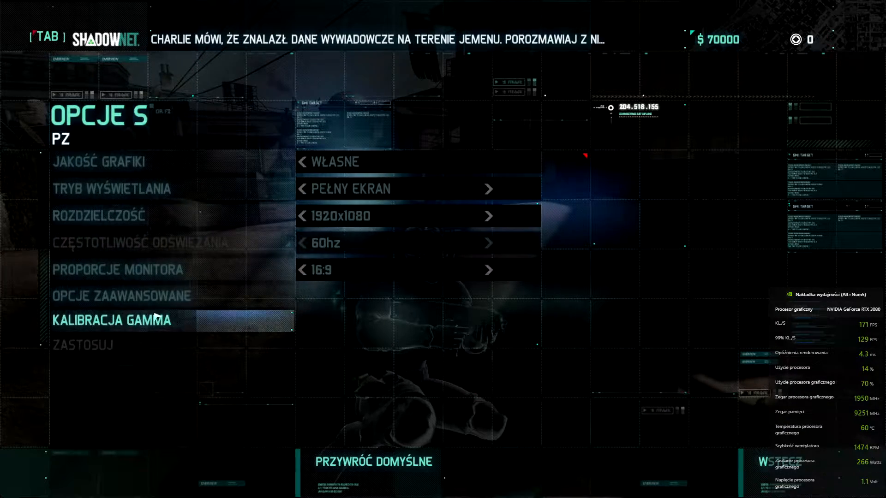
click(123, 295)
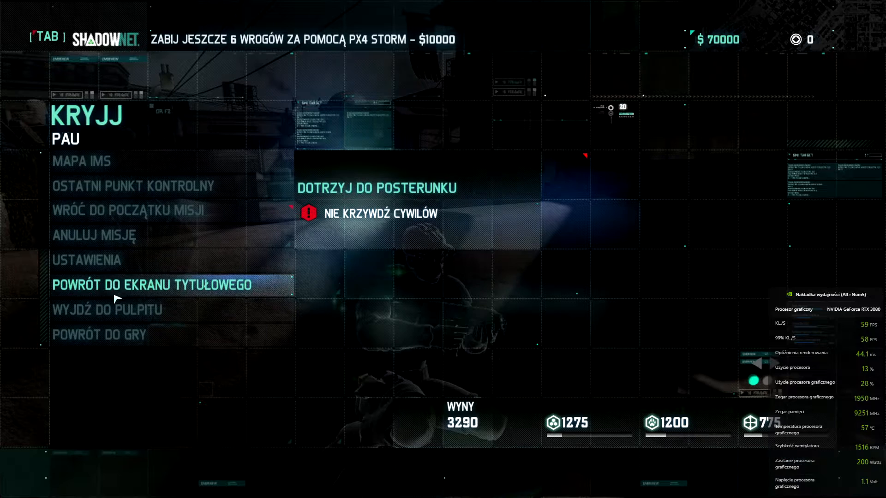
click(148, 284)
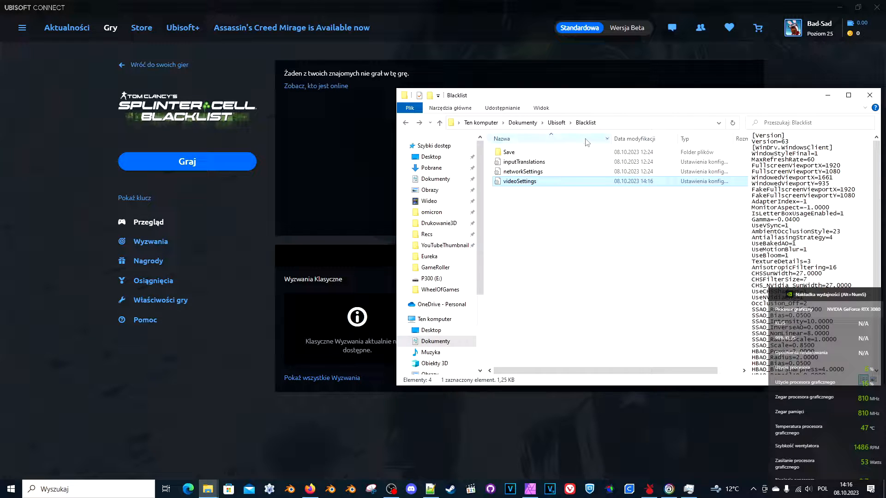
mouse_move(527, 187)
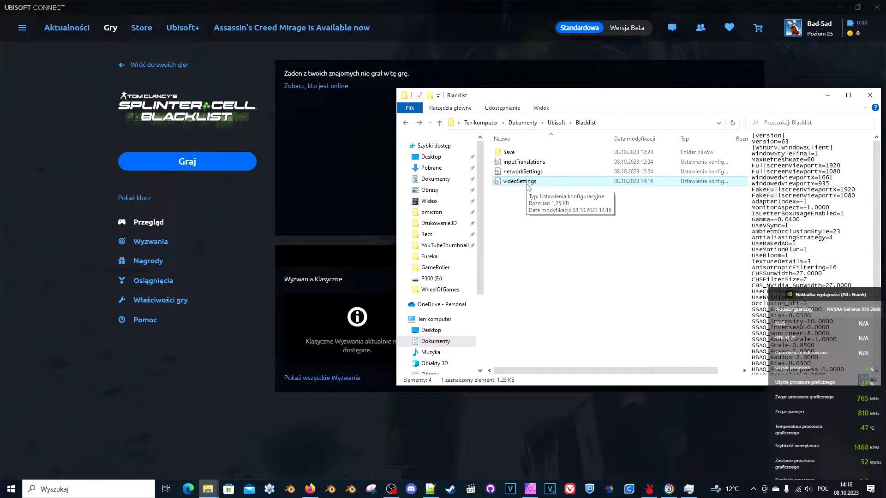
Right-click videoSettings in Documents\Ubisoft\Blacklist for its actions.
right_click(519, 181)
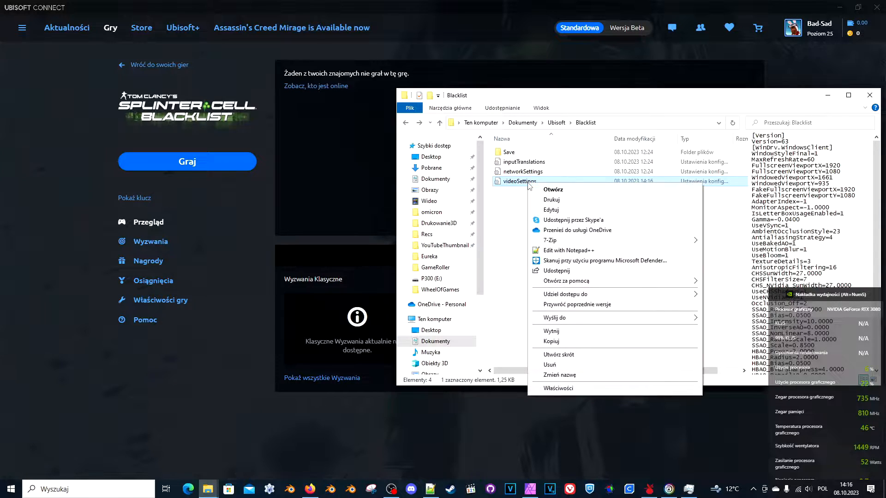
mouse_move(571, 256)
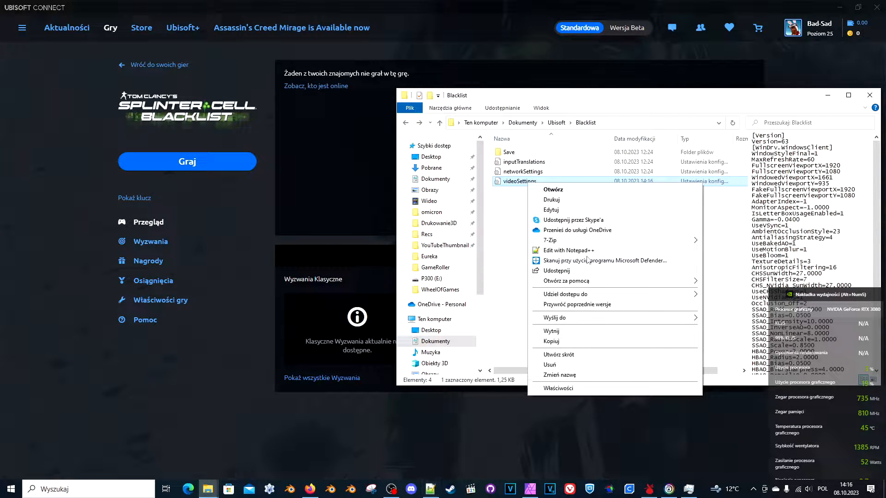
Open videoSettings.ini in Notepad++, reload it, and change Occlusion_Off from 2 to 0.
click(569, 250)
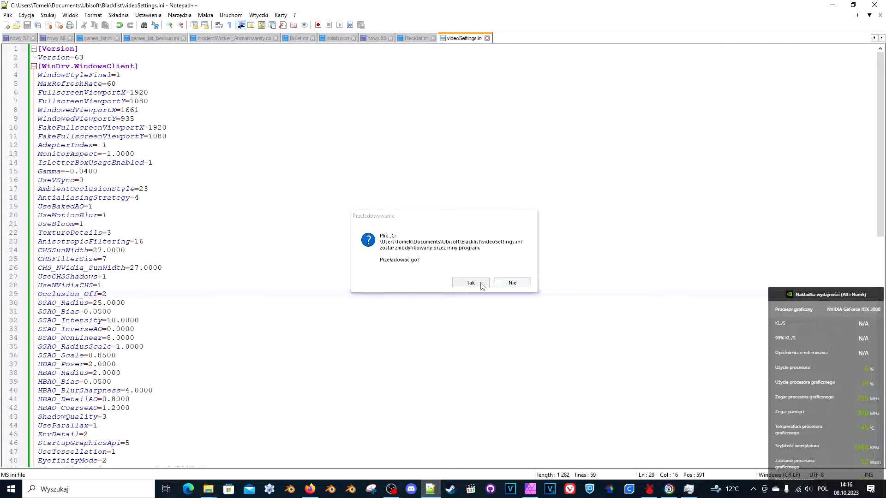
click(470, 283)
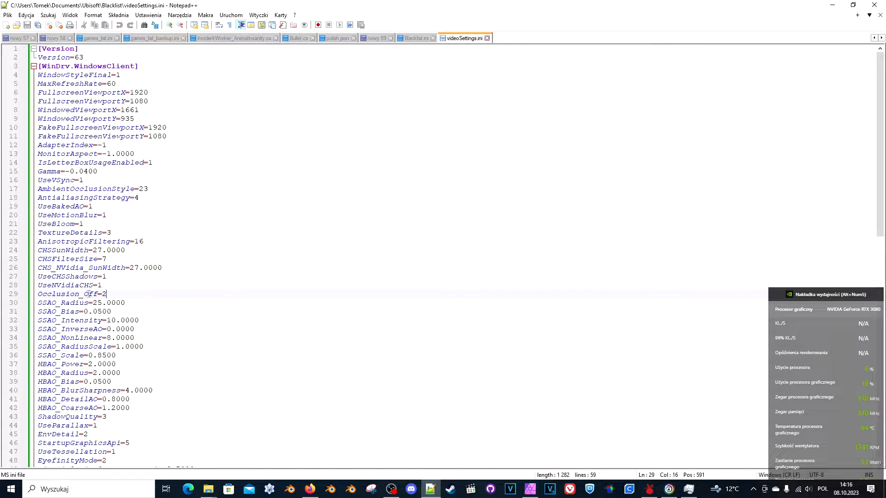
triple_click(71, 294)
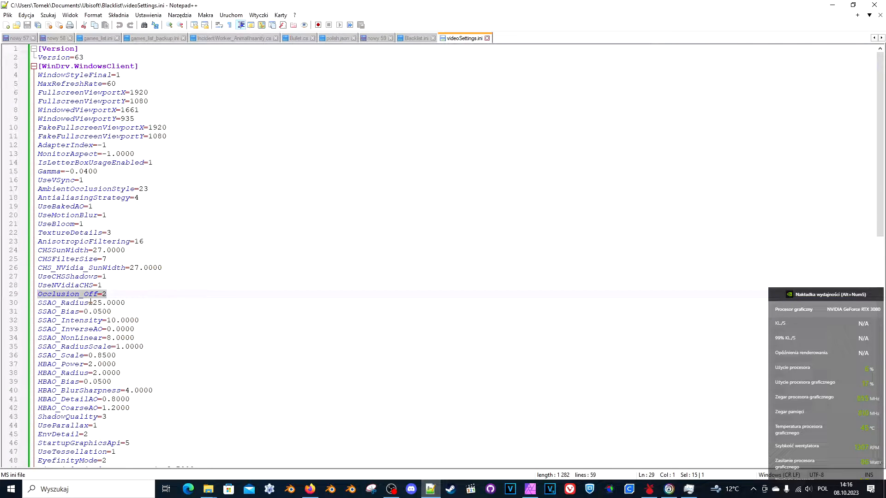
click(259, 287)
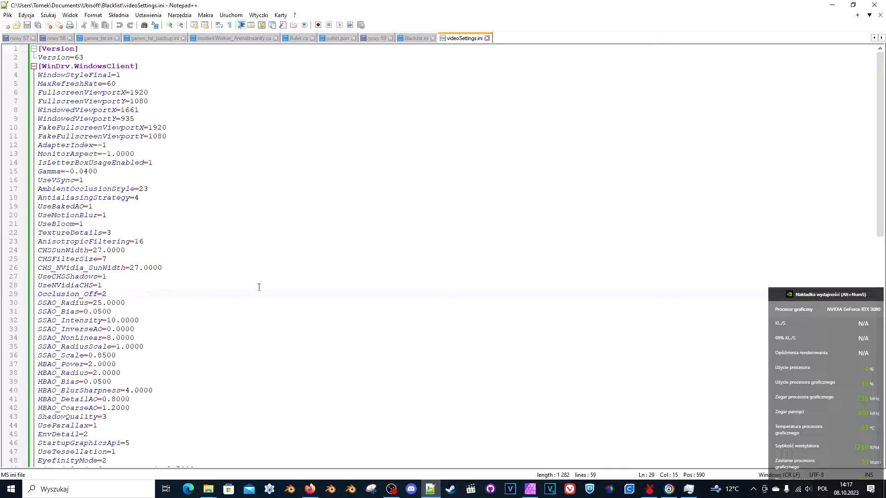
text(0)
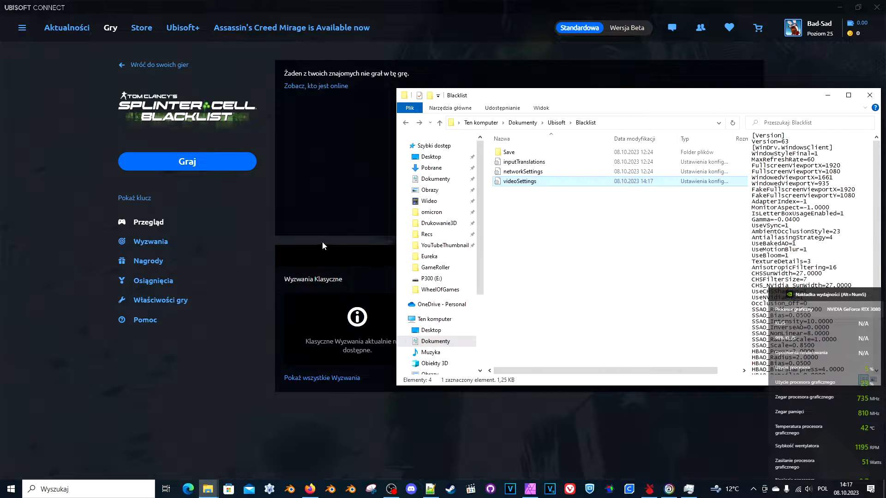
Bring Ubisoft Connect forward and launch Splinter Cell Blacklist with Graj.
click(186, 162)
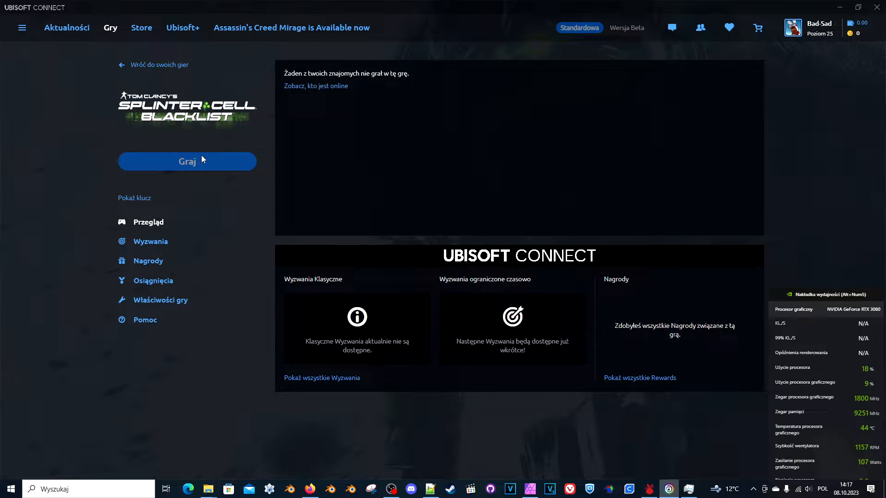
click(187, 162)
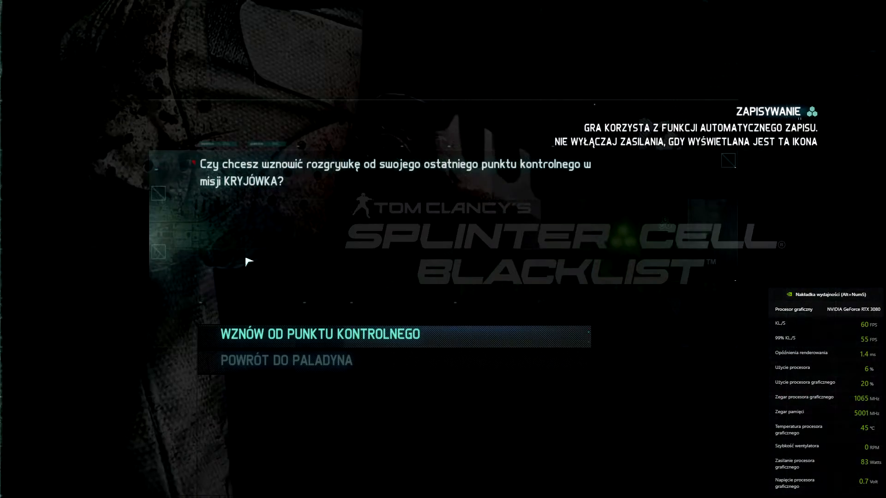
Resume the mission from the last checkpoint (WZNÓW OD PUNKTU KONTROLNEGO), then switch out of the game.
click(334, 334)
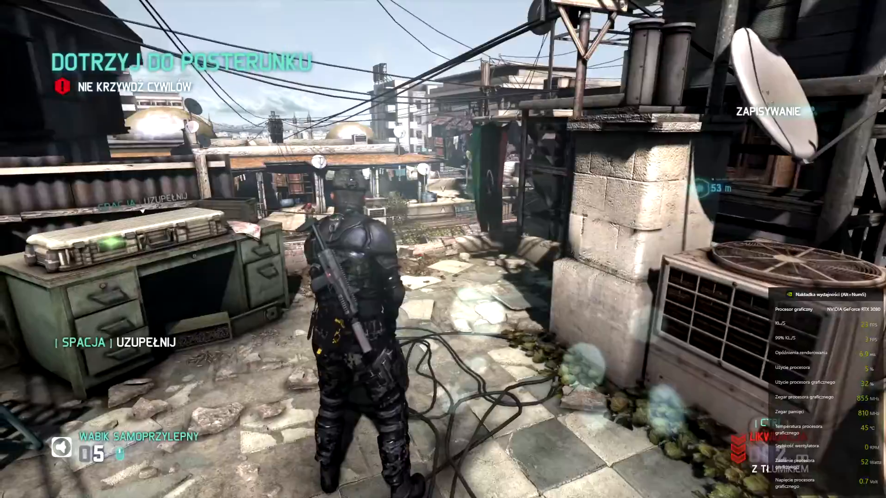
key(w)
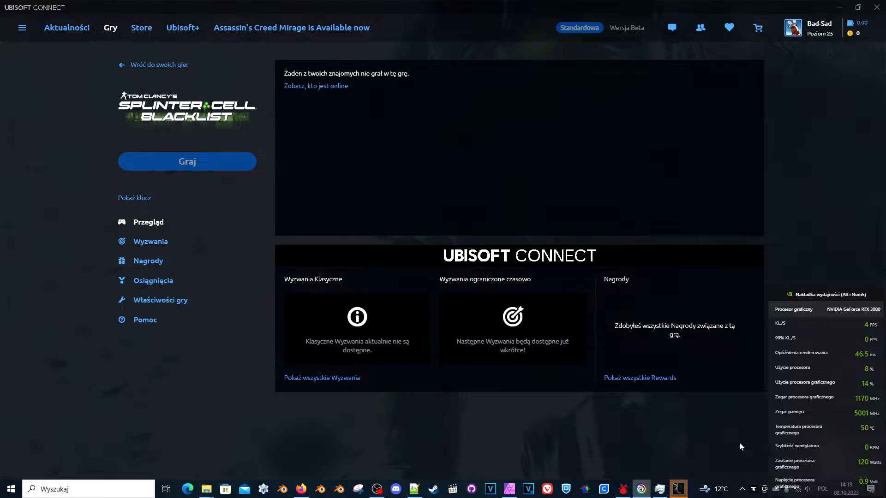
Set the Blacklist_DX11_game process affinity to all processors in Task Manager, then resume the mission.
click(186, 161)
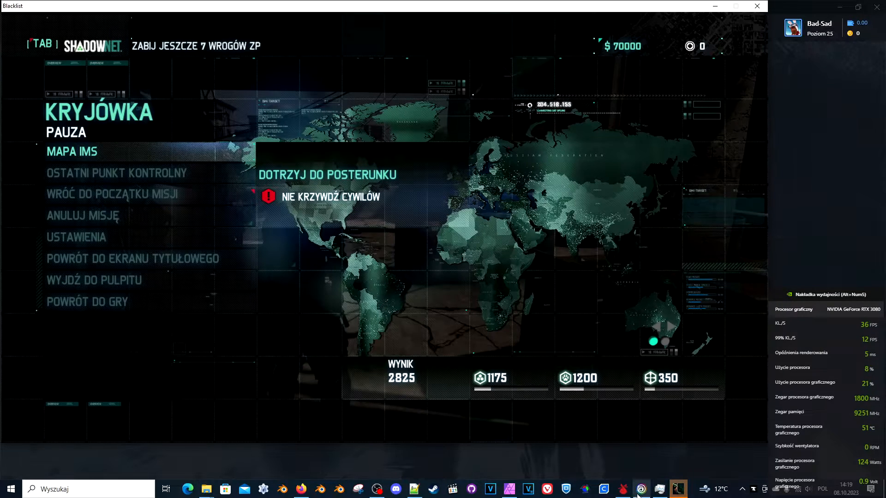
right_click(659, 488)
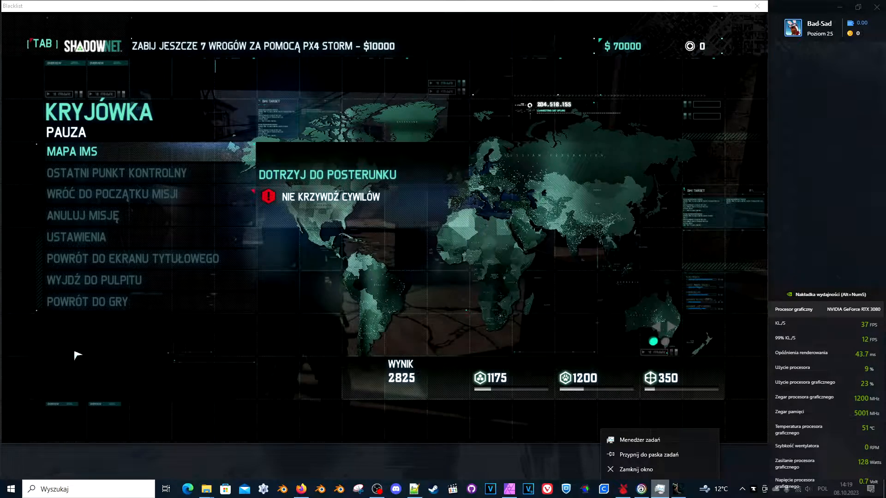
click(639, 440)
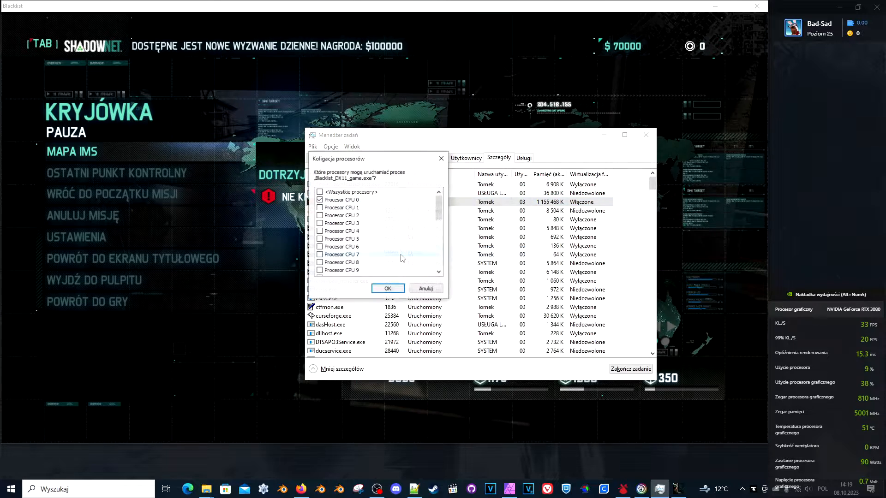
click(320, 192)
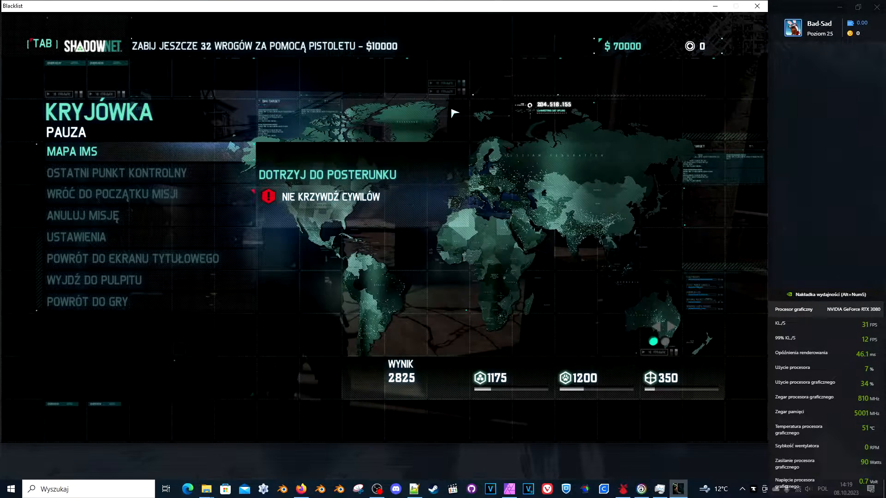
click(86, 301)
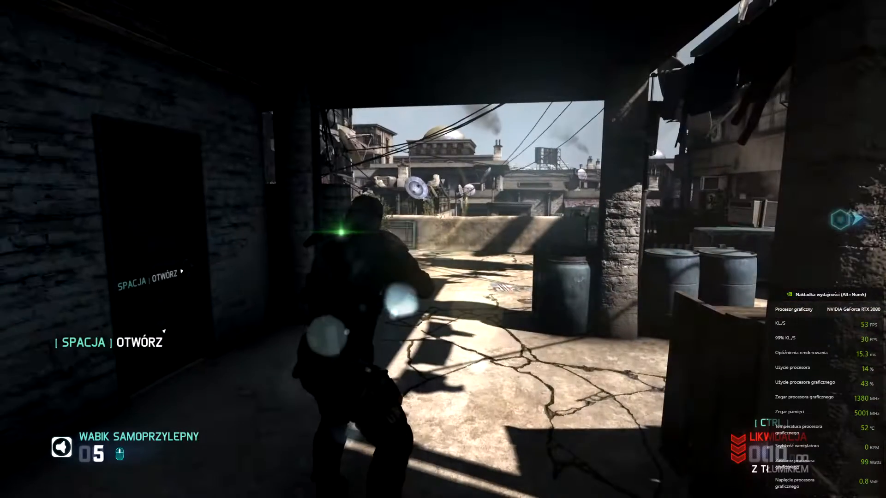